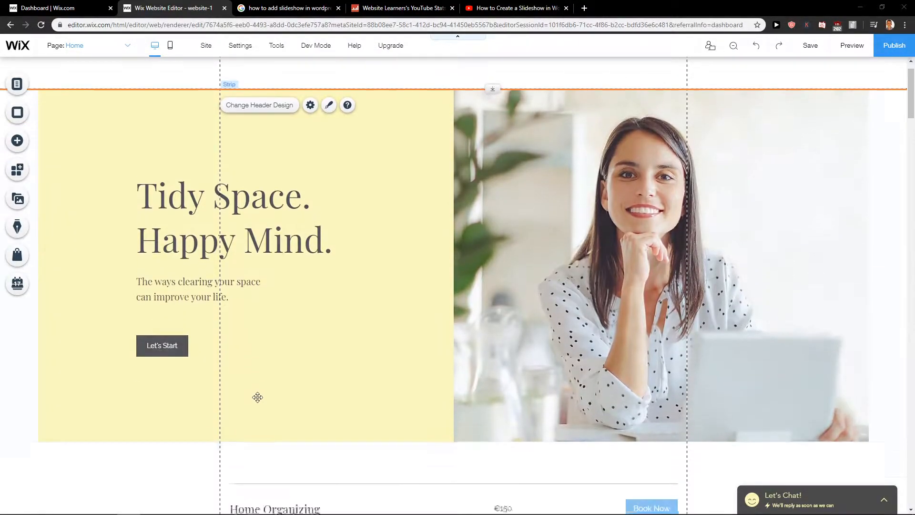
# - Browse the Add panel's Strip designs to the Testimonials category for a three-column layout
pyautogui.scroll(-3)
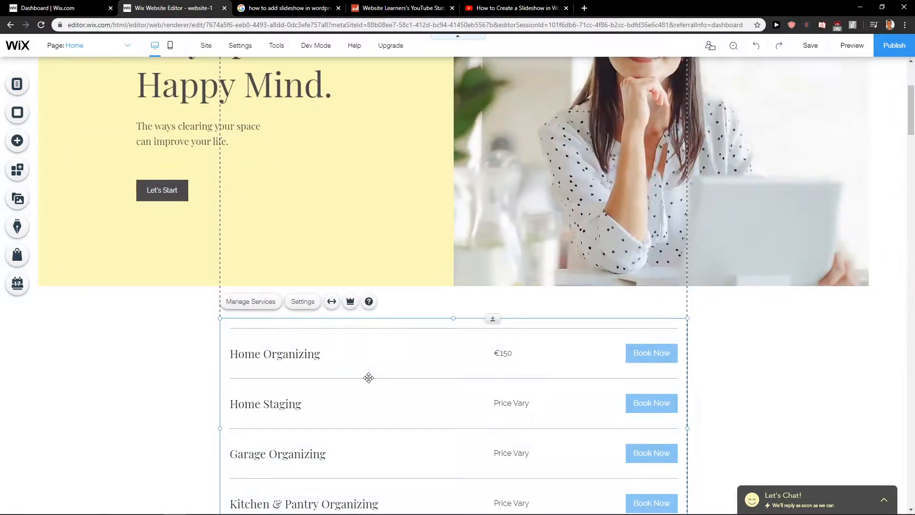
pyautogui.scroll(-3)
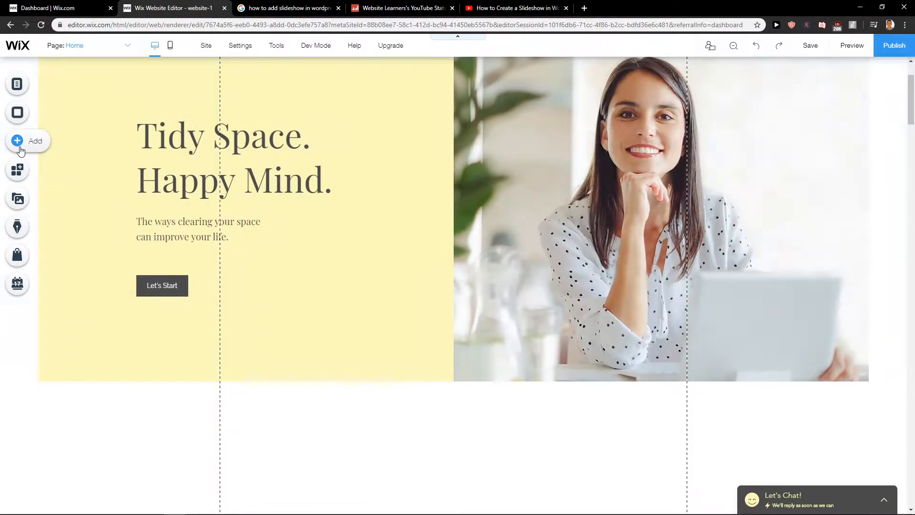
pyautogui.click(17, 141)
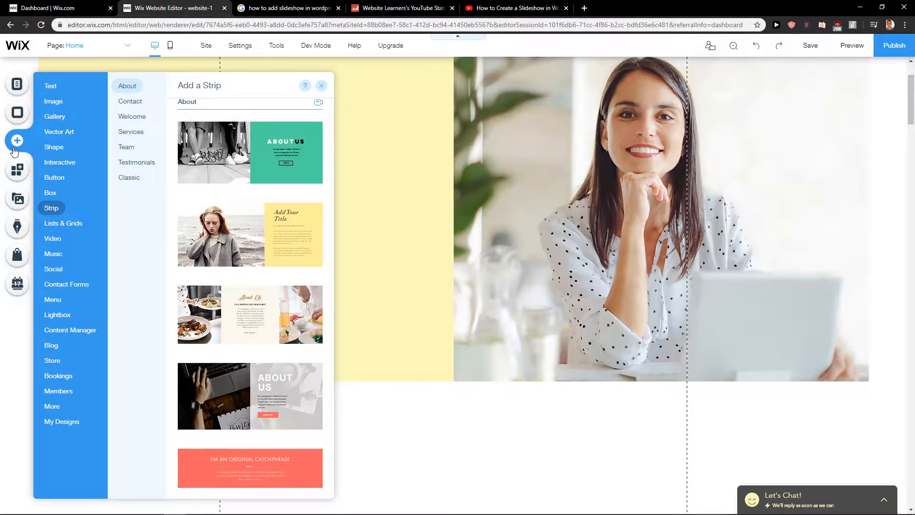
pyautogui.click(50, 193)
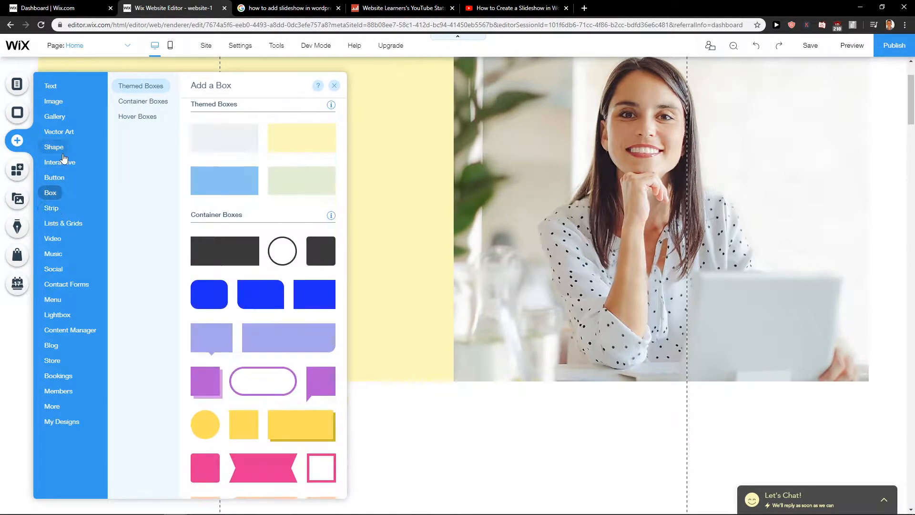
pyautogui.click(52, 208)
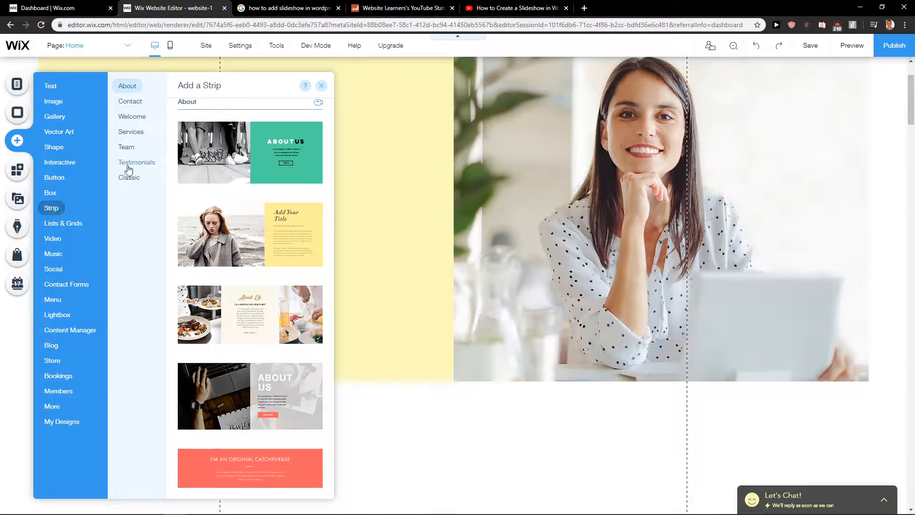
pyautogui.click(136, 164)
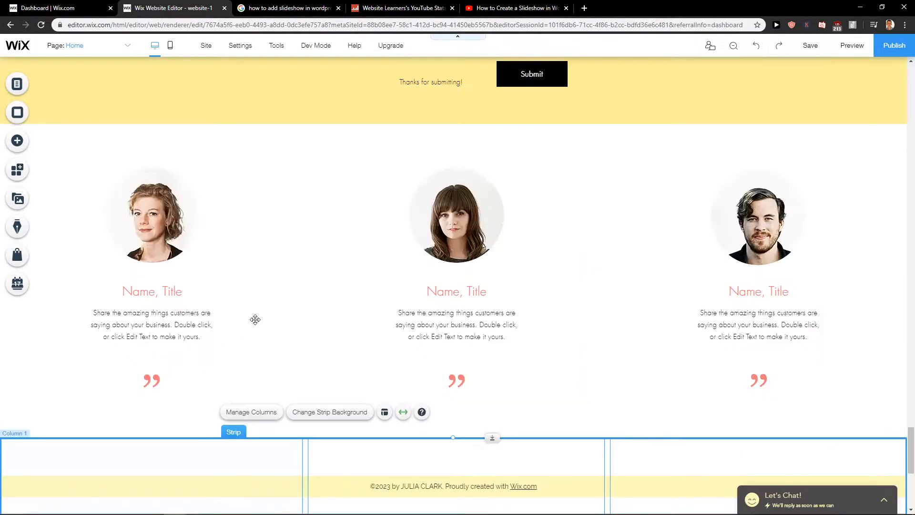
pyautogui.scroll(-3)
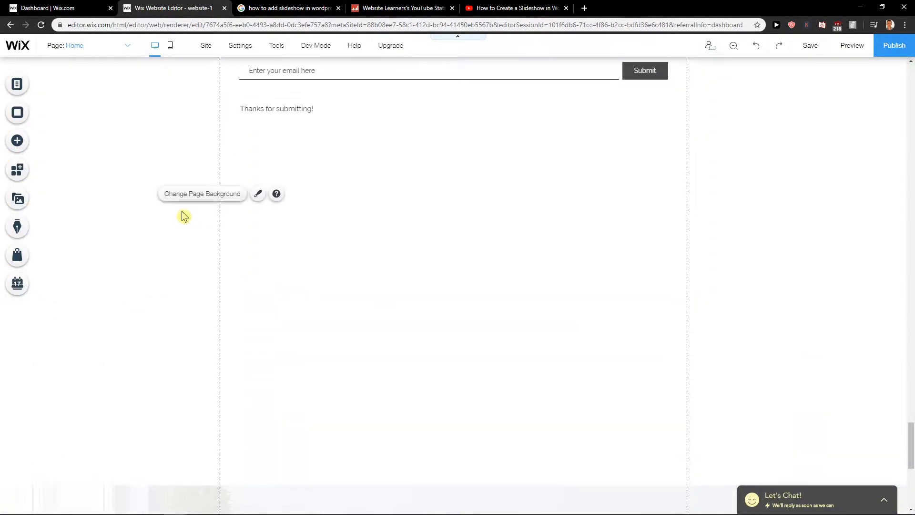
pyautogui.scroll(-3)
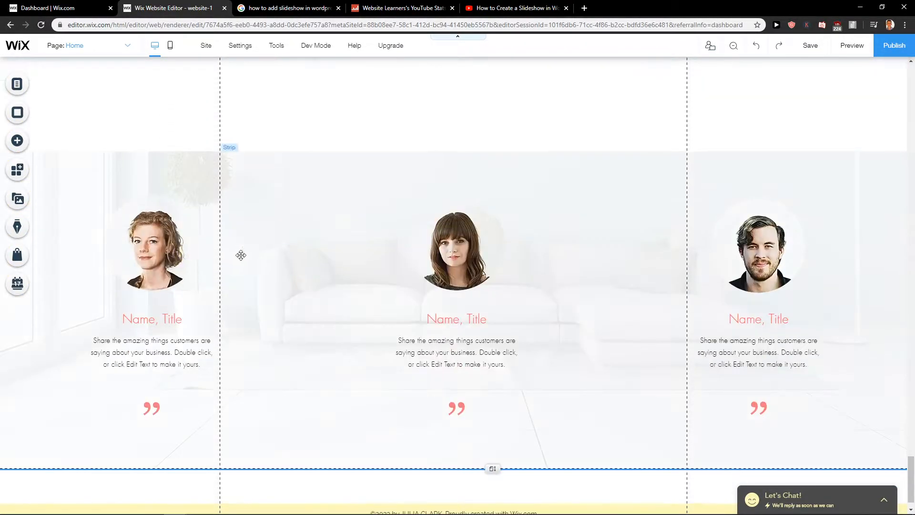
pyautogui.click(457, 263)
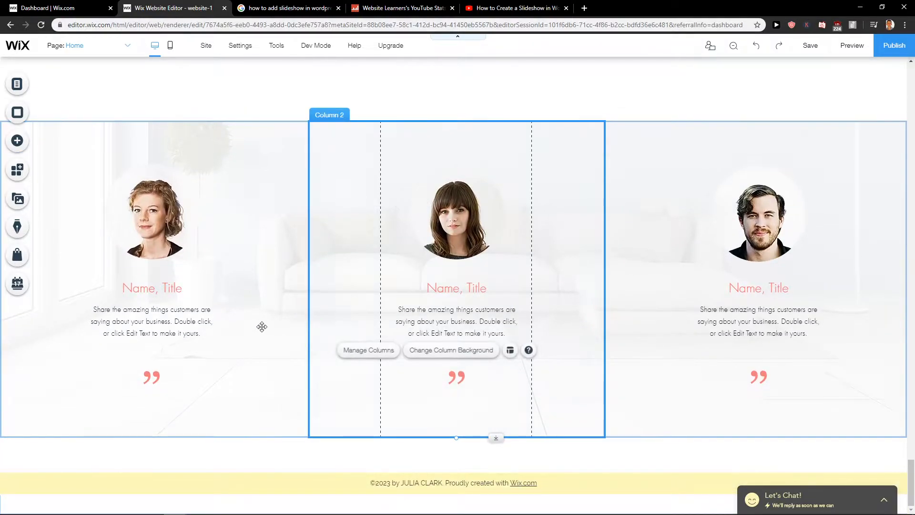
pyautogui.click(151, 219)
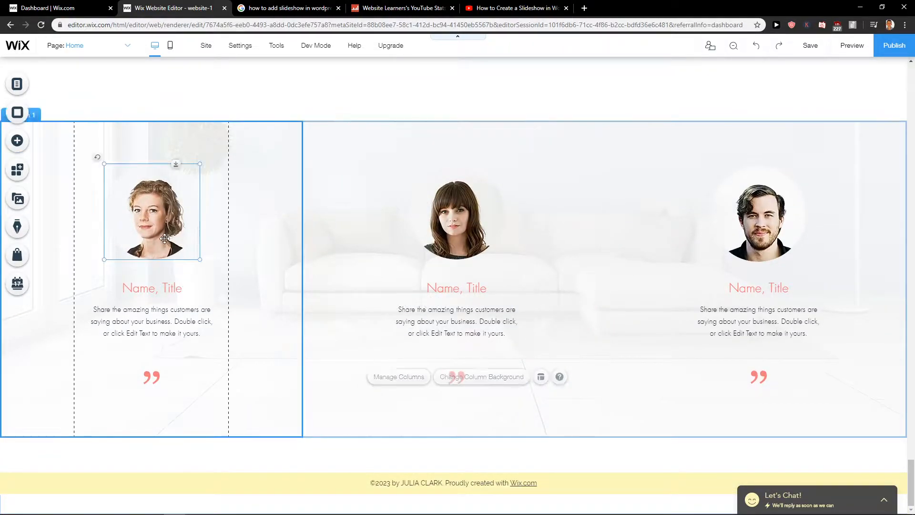
pyautogui.click(152, 212)
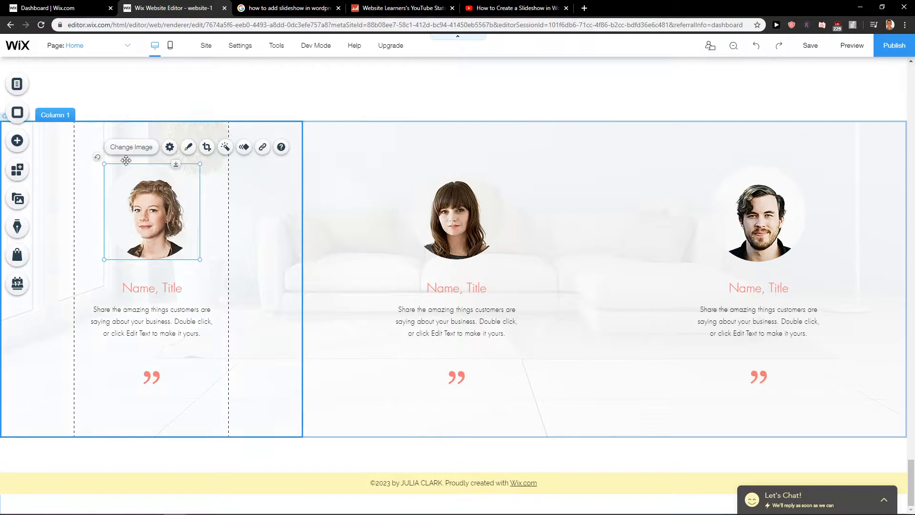
# - Leave the first portrait unchanged and rename its heading to 'Corona Virus'
pyautogui.click(130, 146)
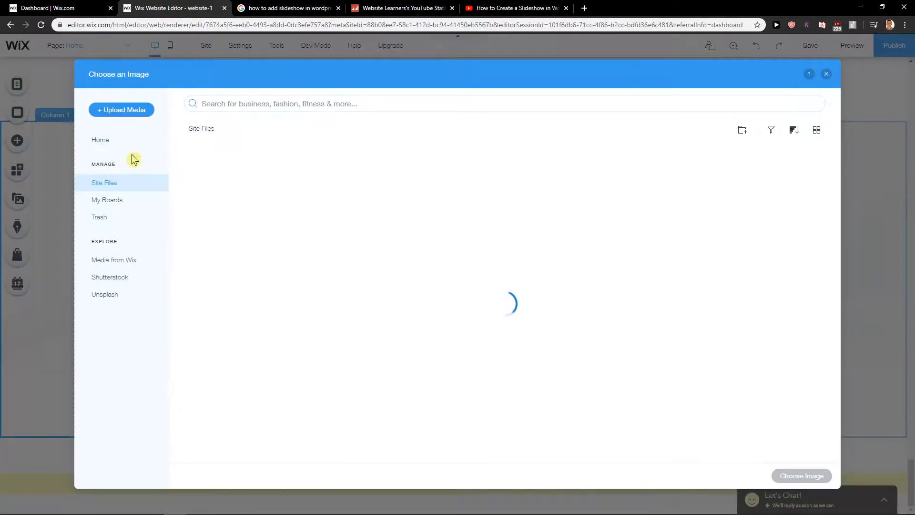
pyautogui.click(825, 74)
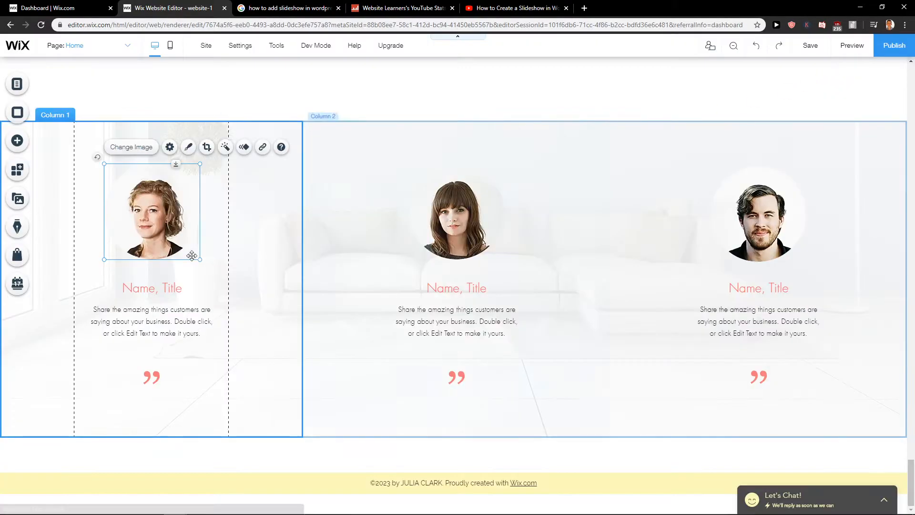
pyautogui.doubleClick(151, 288)
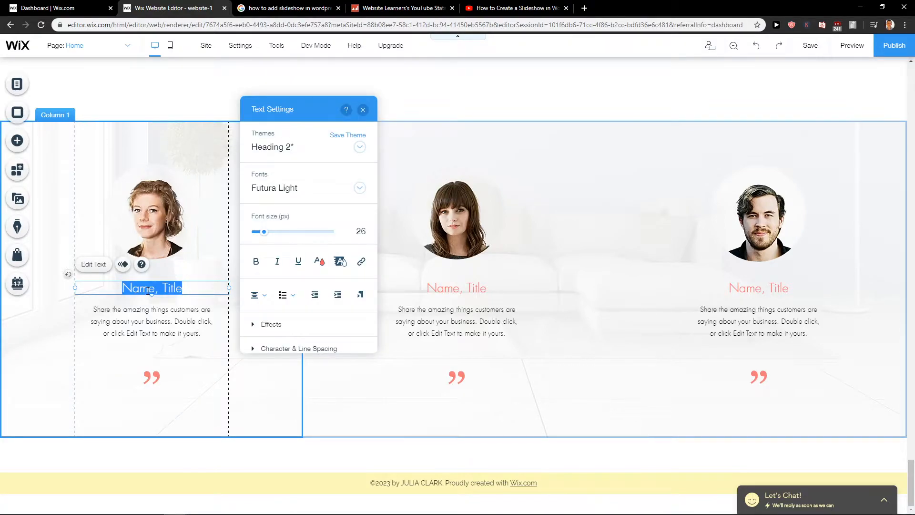
pyautogui.write('Corona Virus')
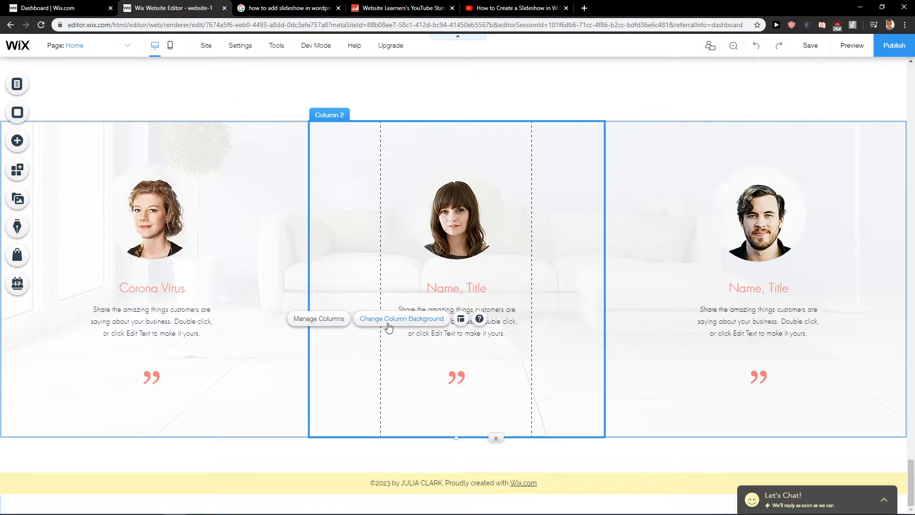
# - Set the middle column's background to the pier-over-water photo
pyautogui.click(401, 318)
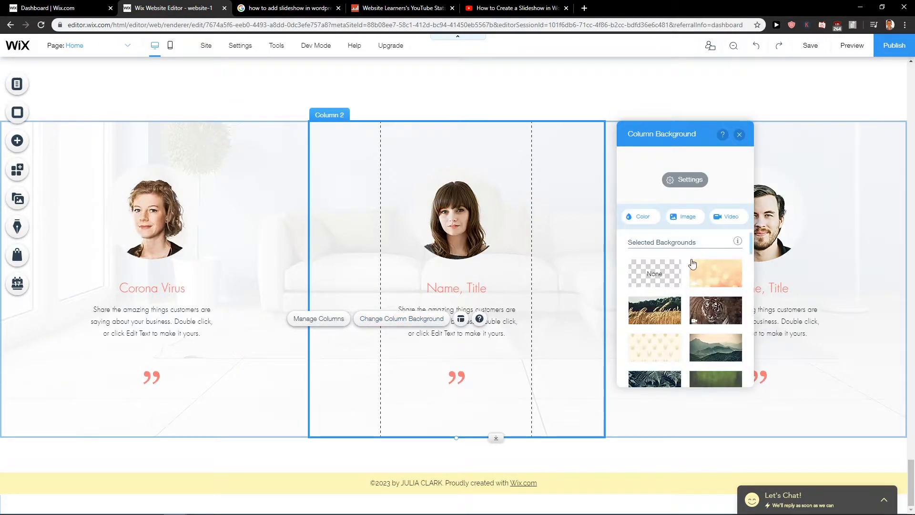
pyautogui.scroll(-3)
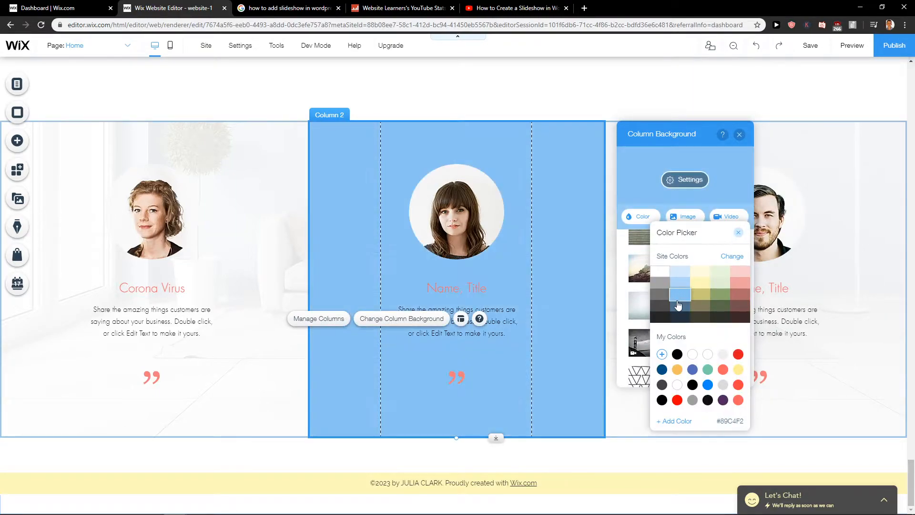
pyautogui.moveTo(629, 343)
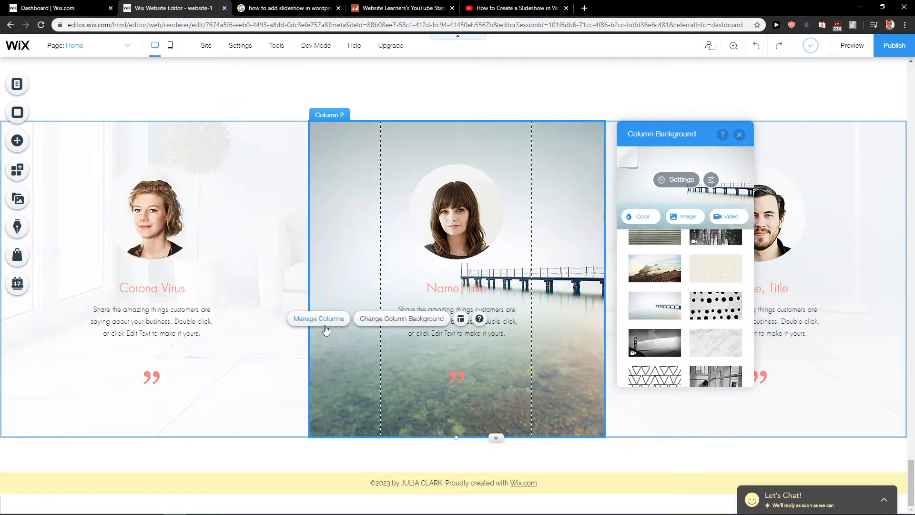
pyautogui.click(319, 319)
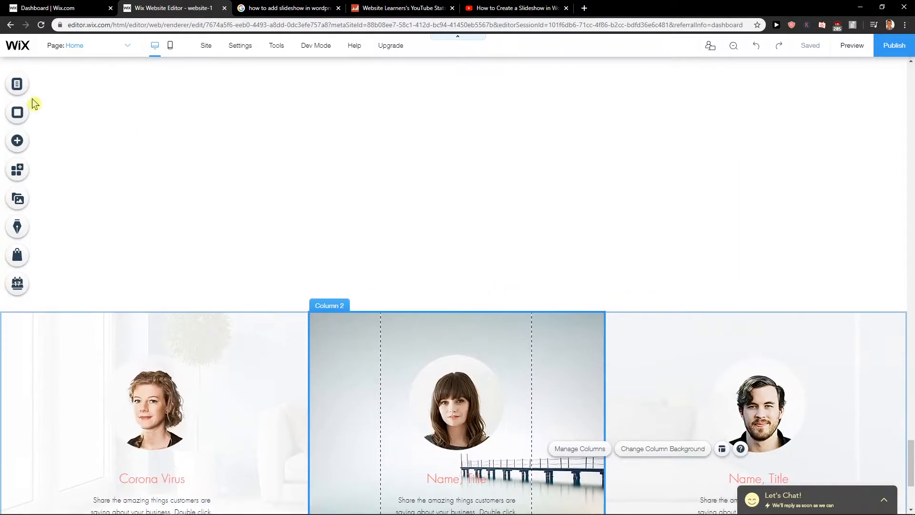
# - Add a Big Title reading 'Testimonals' and centre it above the strip
pyautogui.click(16, 140)
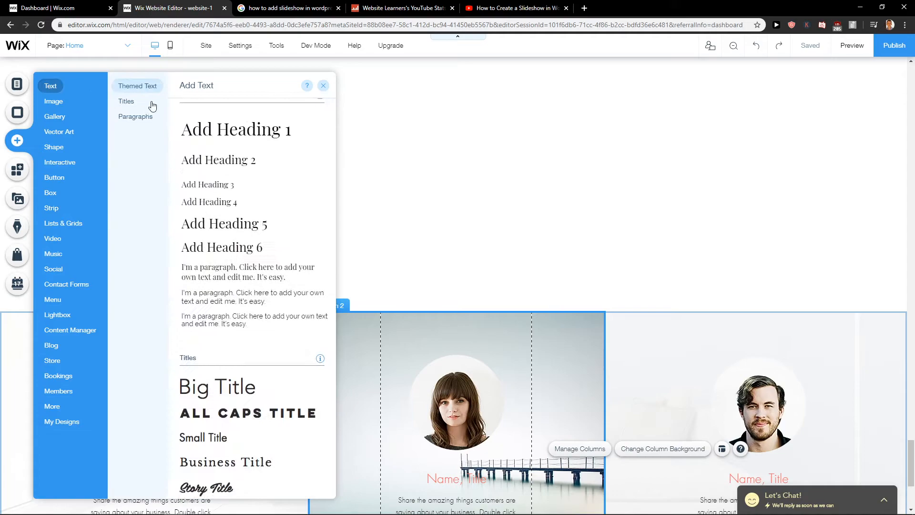
pyautogui.scroll(-3)
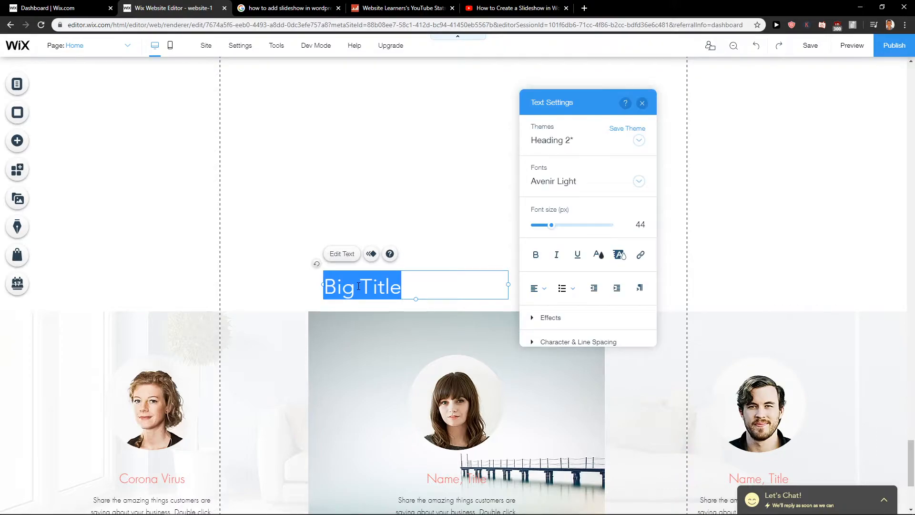
pyautogui.write('Testimonals')
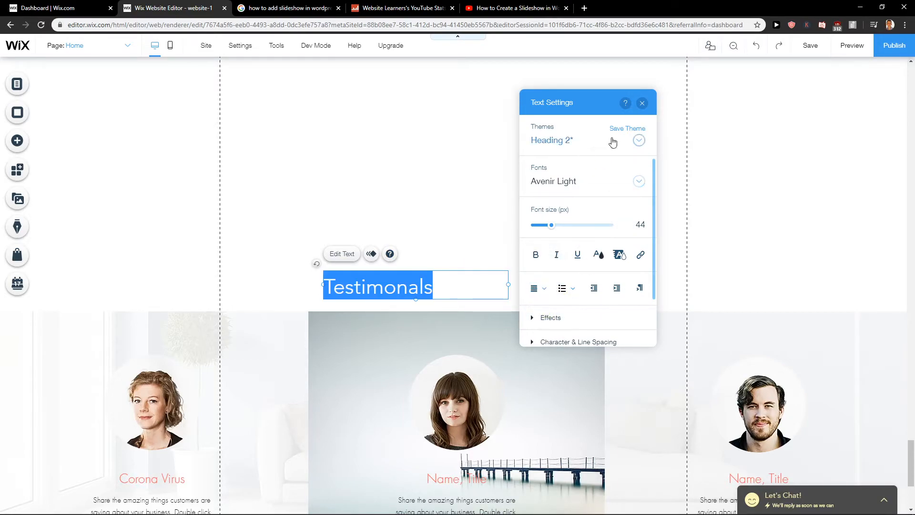
pyautogui.moveTo(551, 225); pyautogui.dragTo(567, 225)
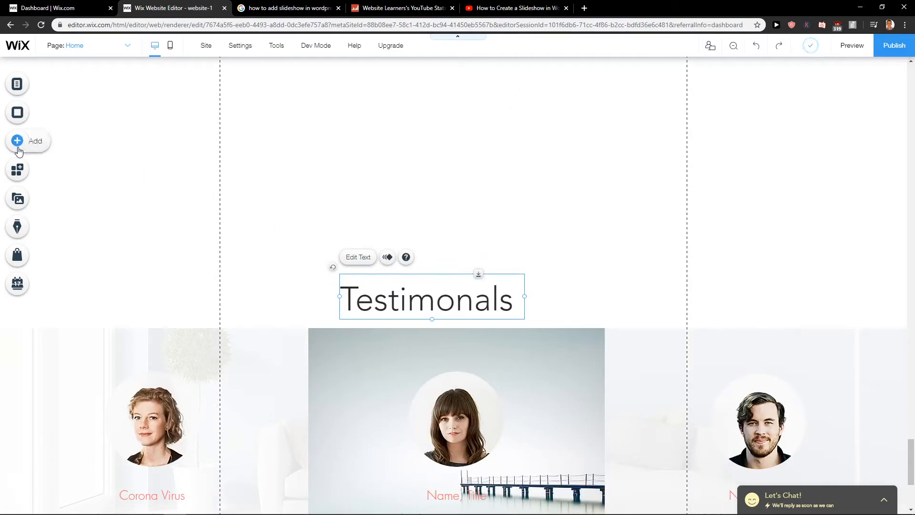
# - Browse the strip designs again, return to the page and fix the heading to 'Testimonials'
pyautogui.click(17, 141)
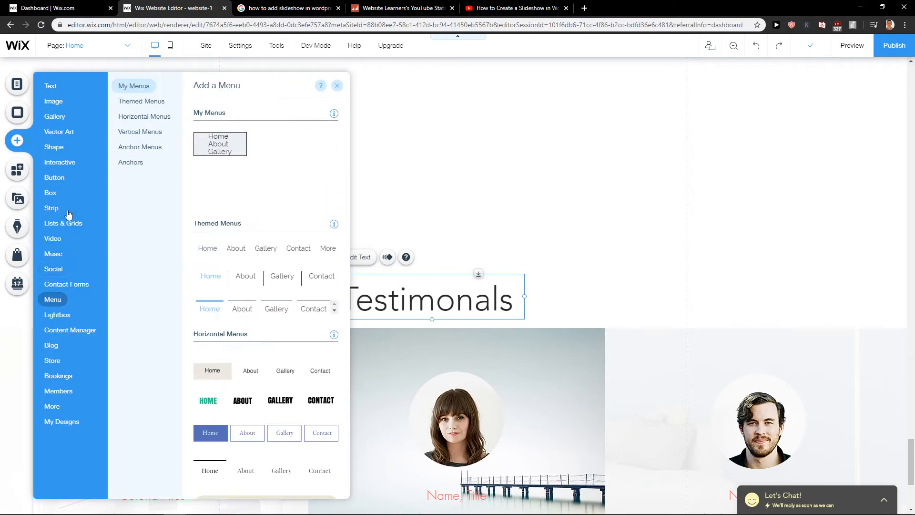
pyautogui.click(51, 208)
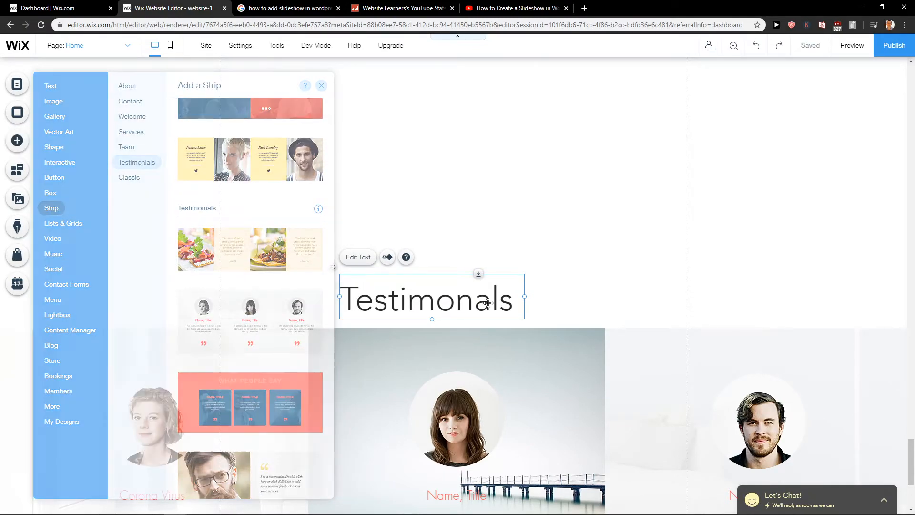
pyautogui.click(321, 85)
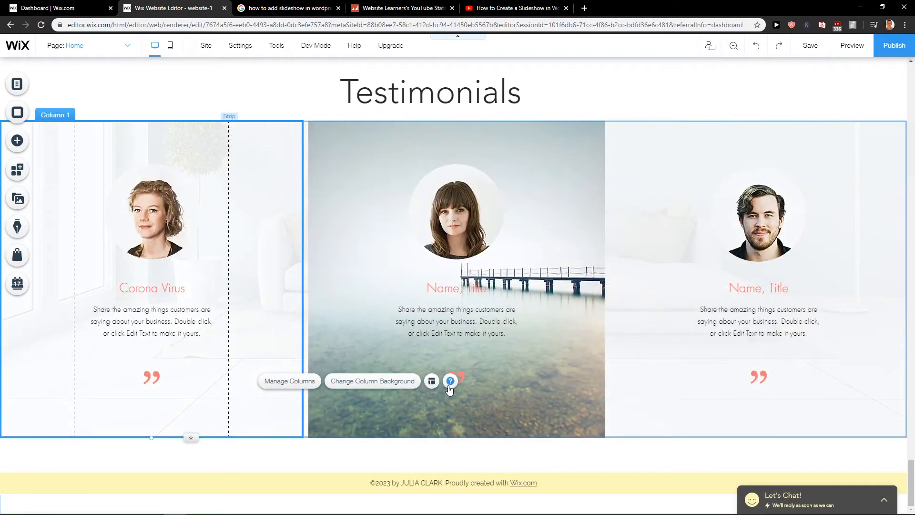
# - Apply the Light Spots background to column one, then select column three
pyautogui.click(372, 380)
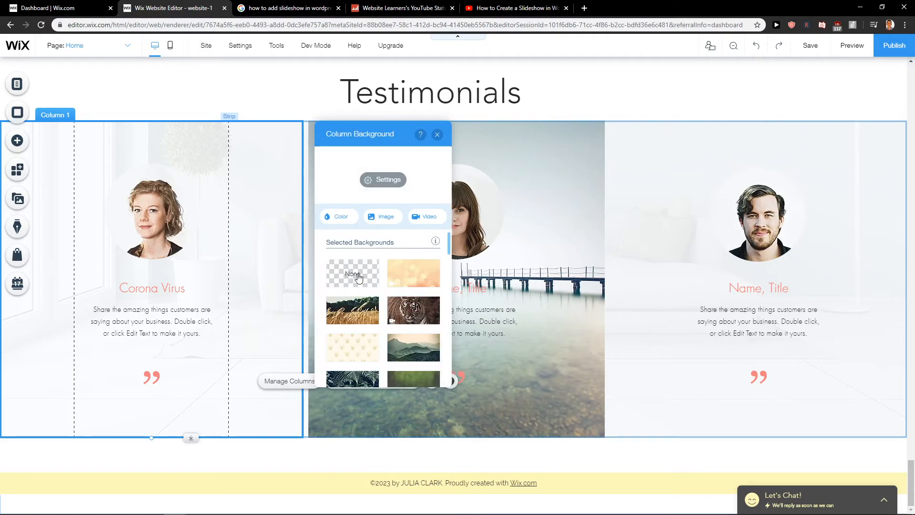
pyautogui.click(413, 274)
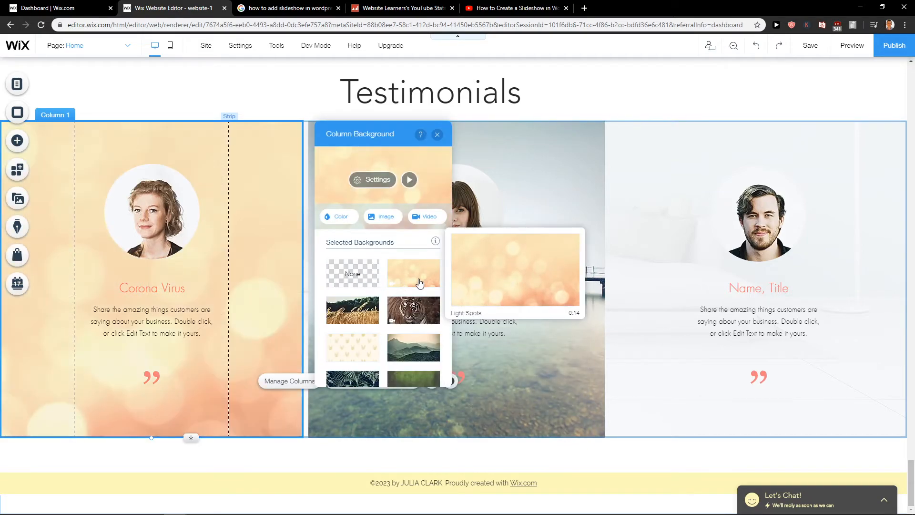
pyautogui.click(436, 134)
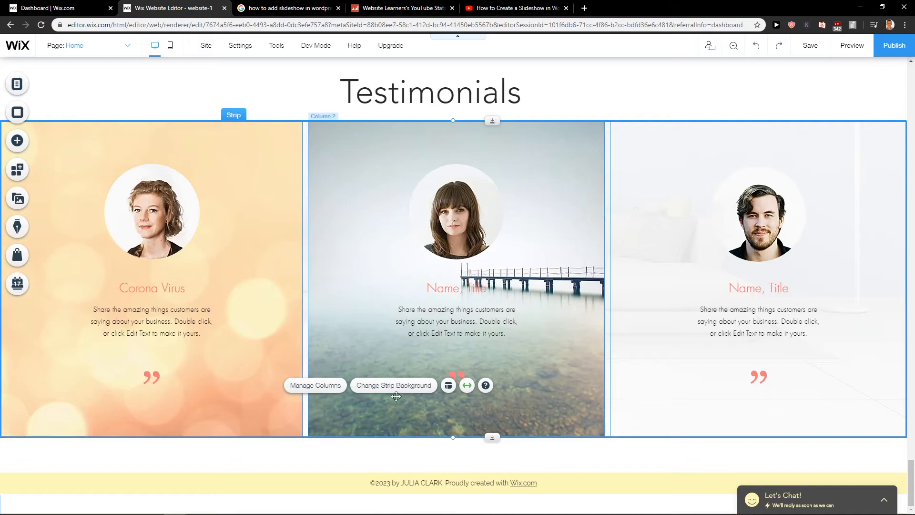
pyautogui.click(467, 384)
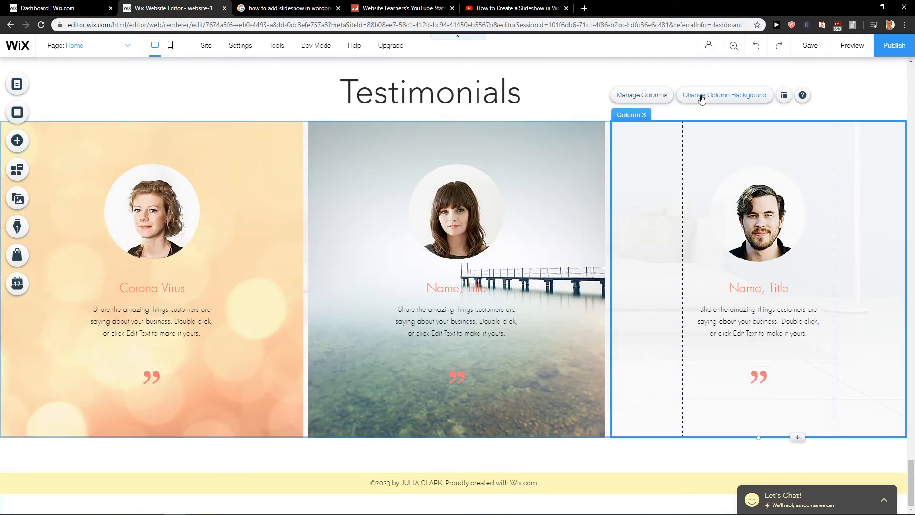
# - Set the third column's background to the dark misty bridge photo
pyautogui.click(723, 95)
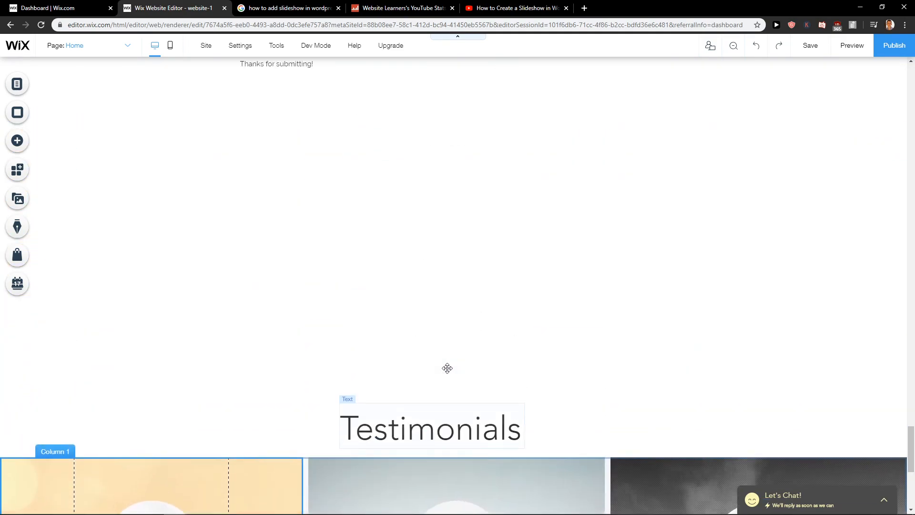
pyautogui.scroll(-3)
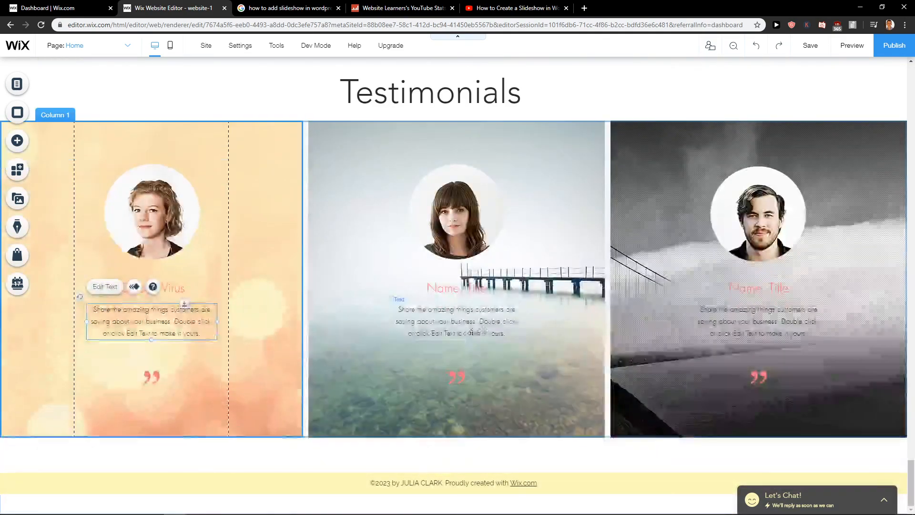